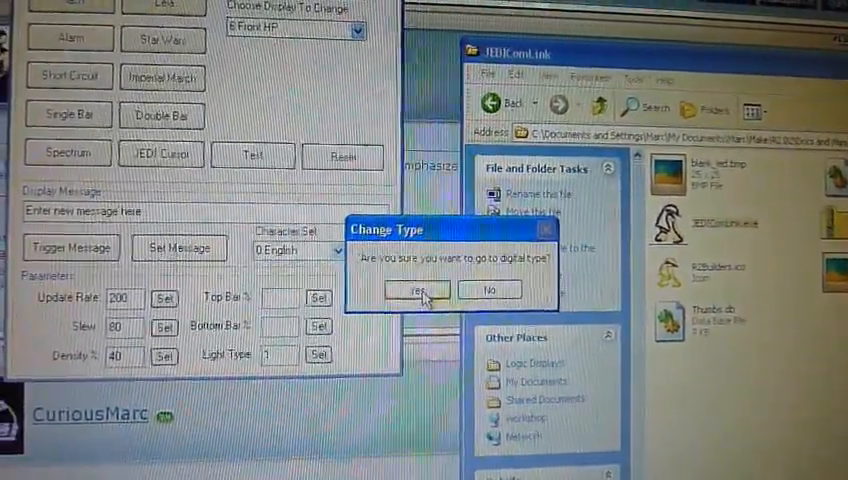
Confirm the switch to digital type and list the displays available to change.
left_click(419, 290)
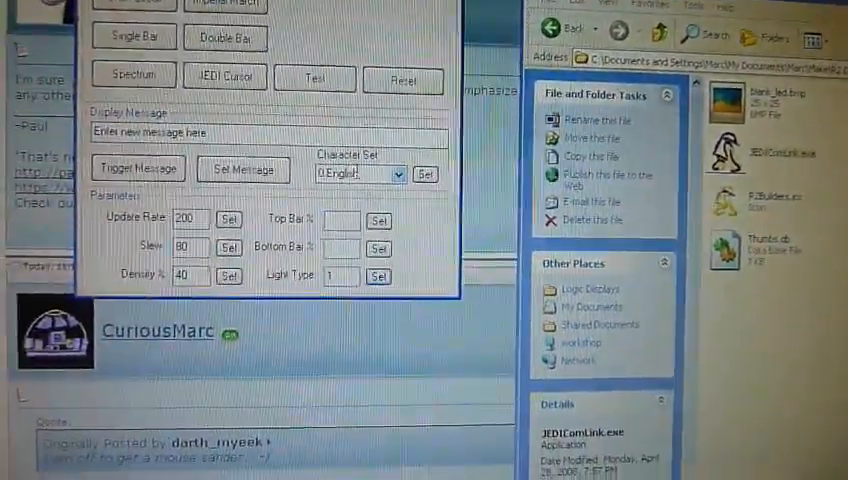
left_click(502, 146)
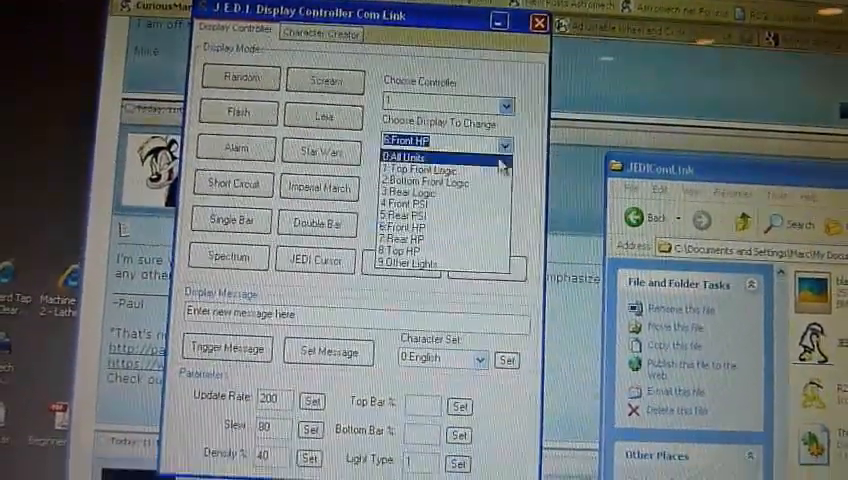